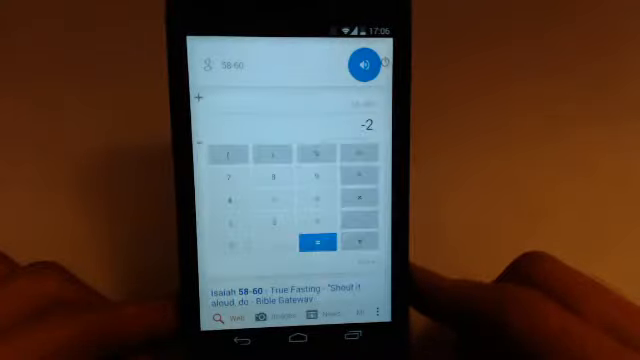
Speak 'twenty-two minus twenty-eight' so the calculator answers 22 − 28 = −6
left_click(364, 64)
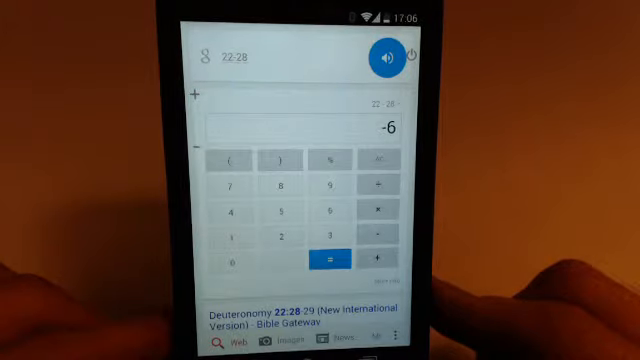
Speak another subtraction, heard as 2988, yielding only web results
left_click(386, 56)
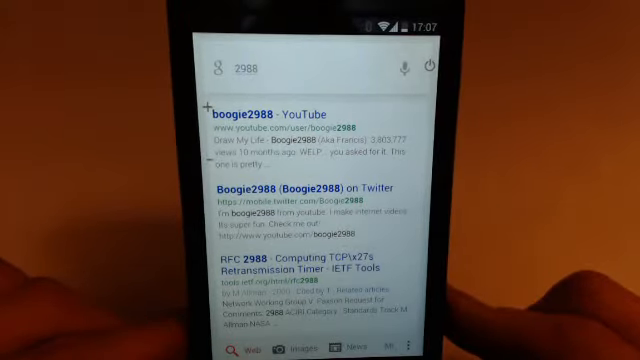
Speak subtractions (20 − 50 = −30, then 20 − 30) until the calculator shows −10
left_click(400, 66)
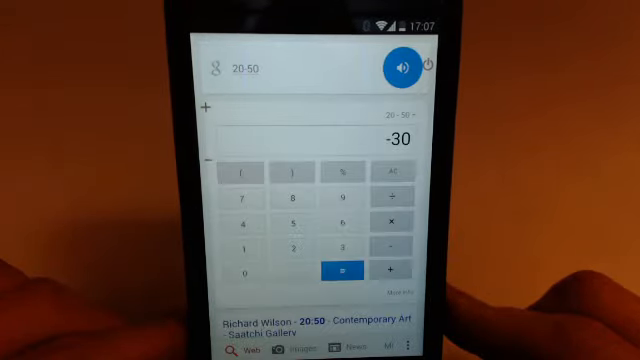
left_click(400, 66)
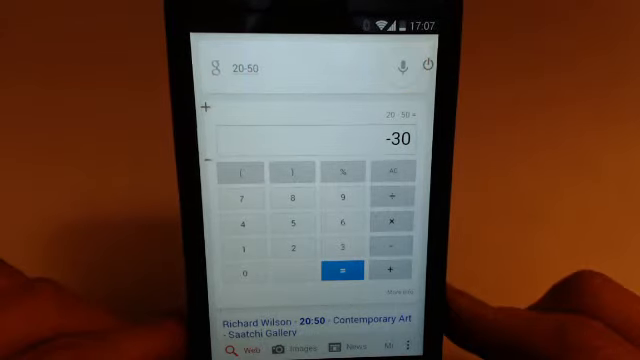
left_click(400, 66)
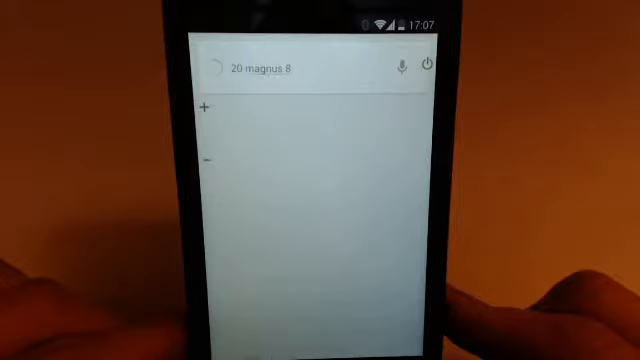
key("Enter")
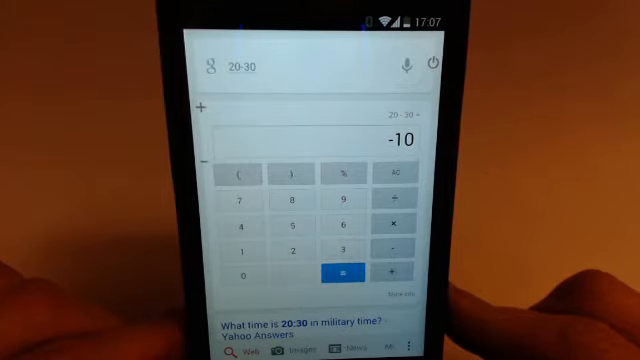
Speak 'twenty minus twenty-five' for a calculator answer of −5, then start listening again
left_click(406, 64)
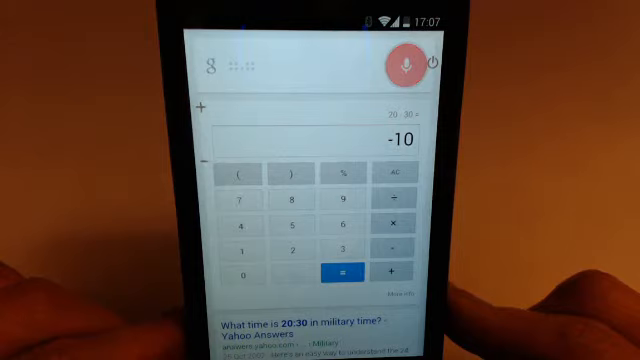
left_click(404, 62)
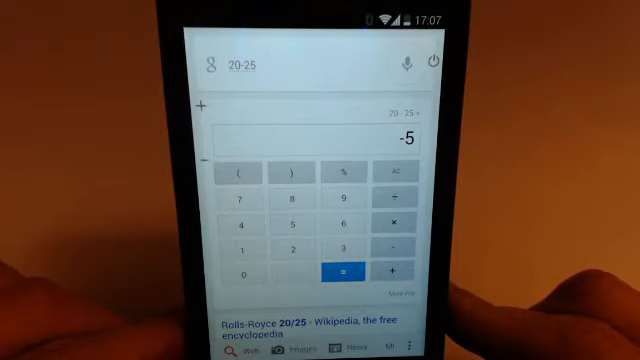
left_click(404, 62)
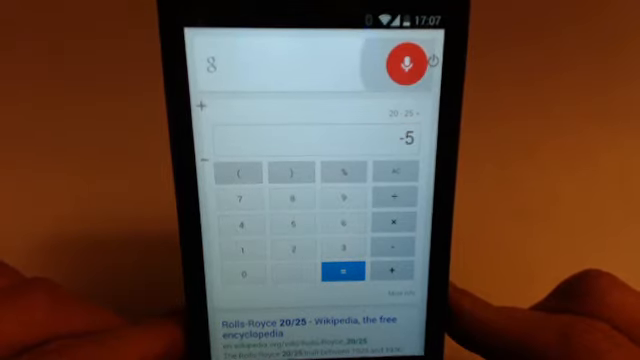